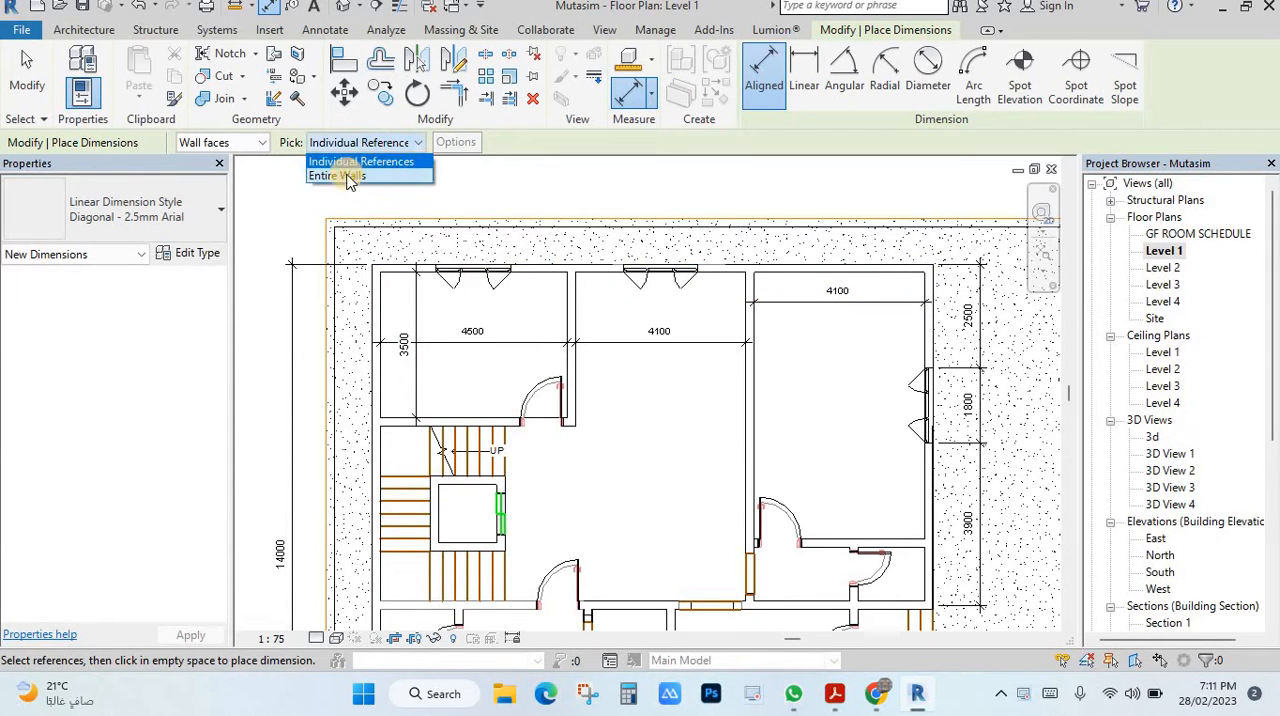
Step: Dimension the top exterior wall as an entire wall with opening widths included
left_click(336, 176)
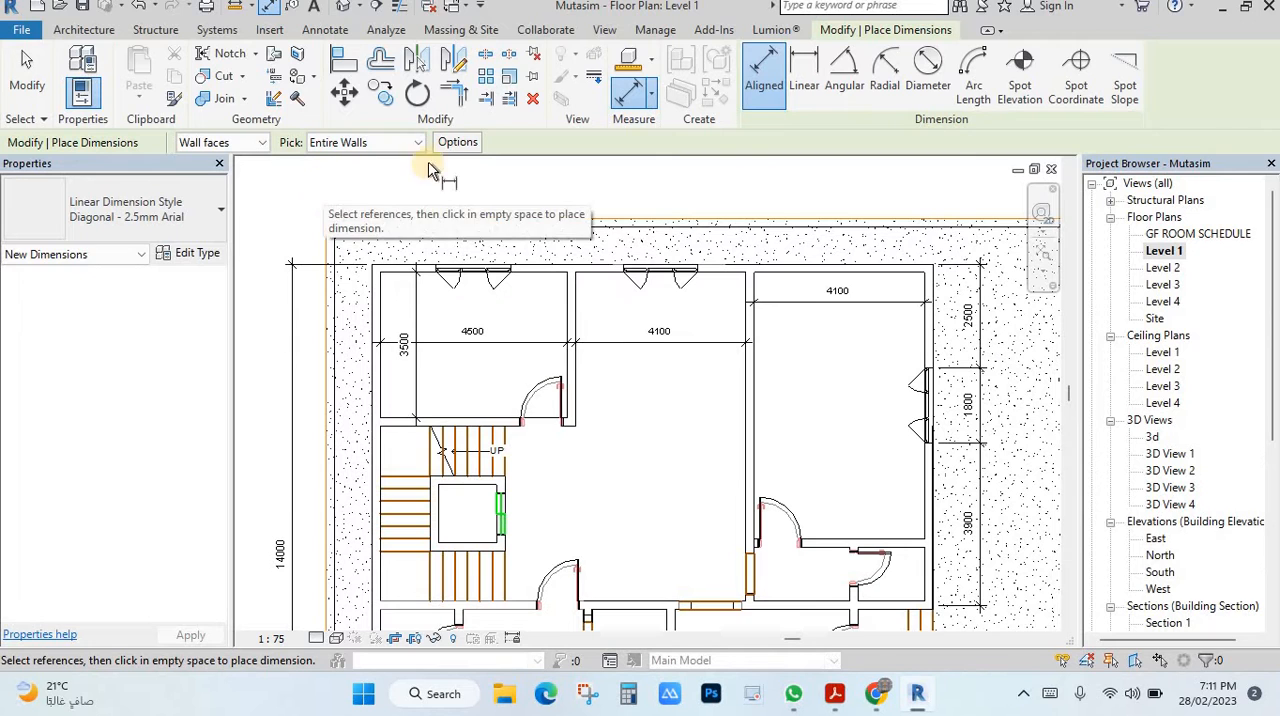
left_click(456, 140)
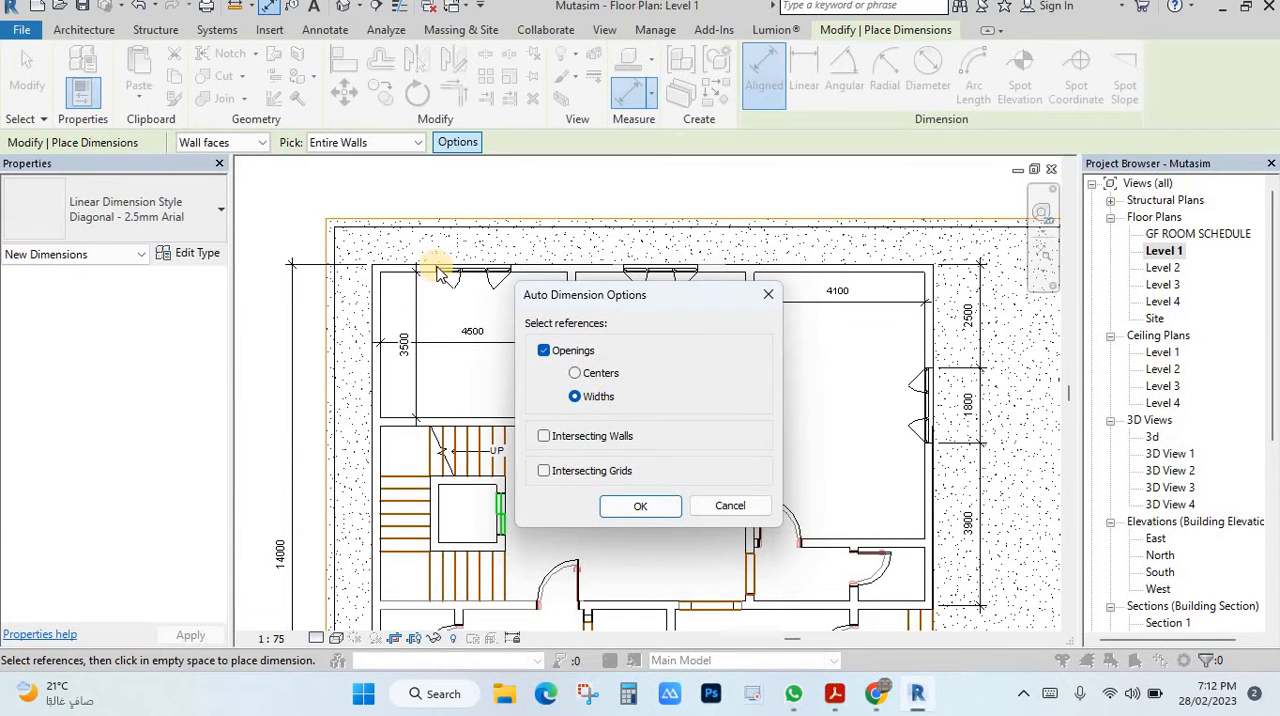
mouse_move(400, 272)
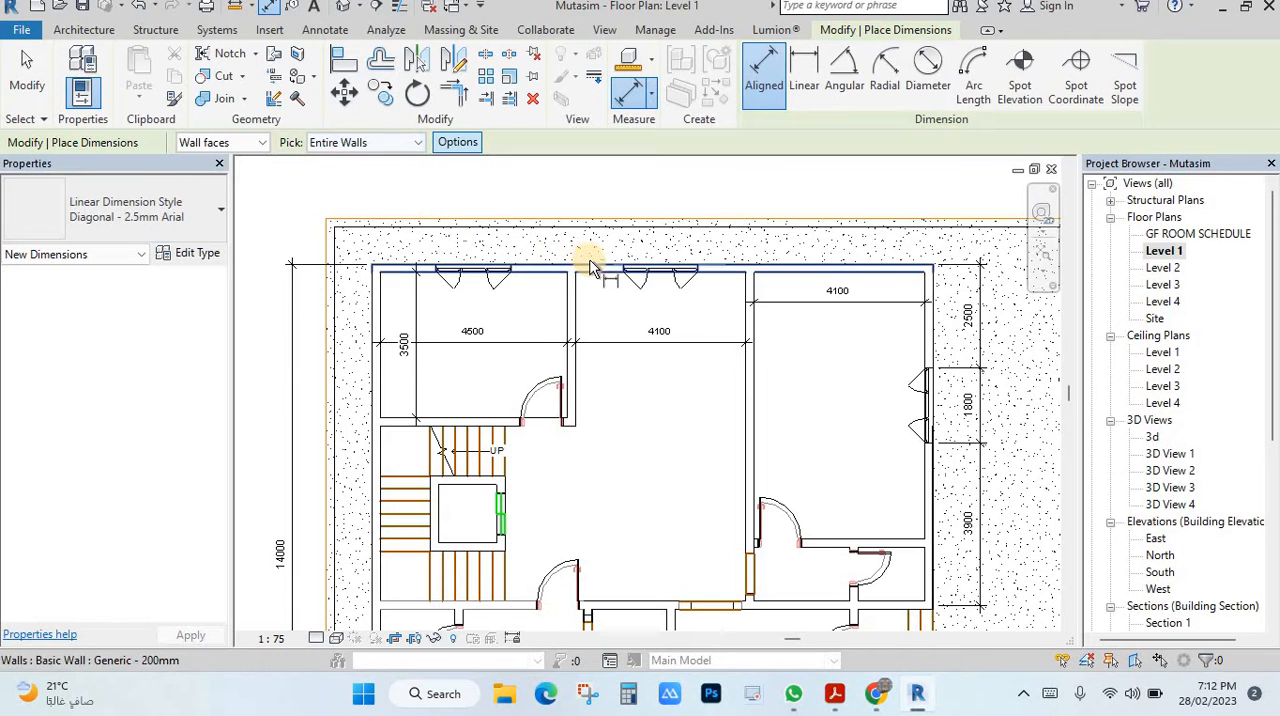
left_click(588, 236)
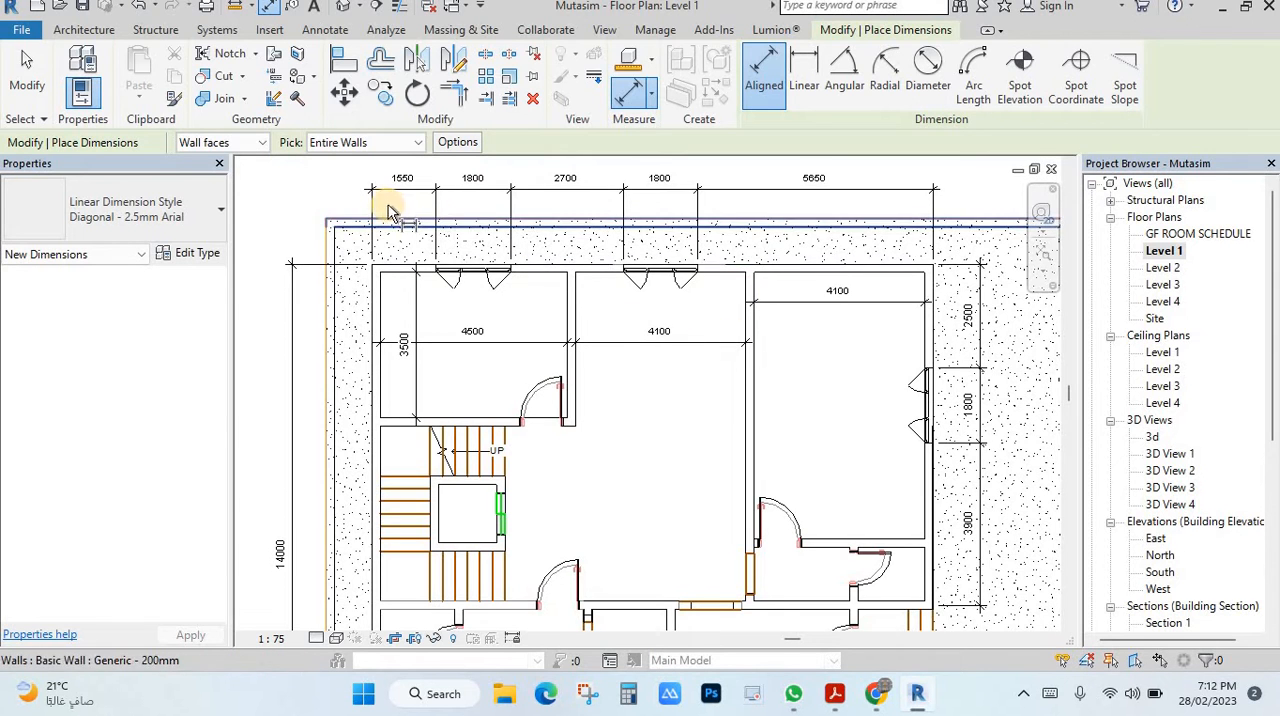
Step: Place one string measured to centre of core and another to wall faces above the top wall
left_click(258, 142)
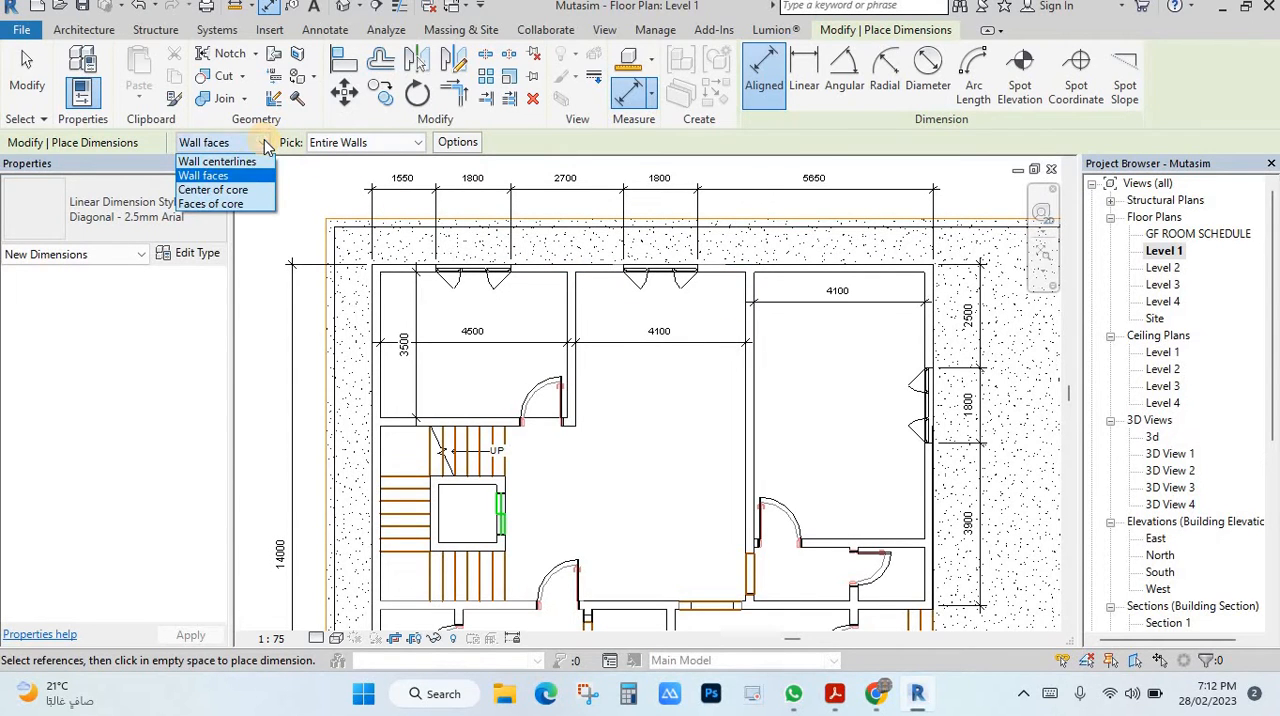
left_click(212, 190)
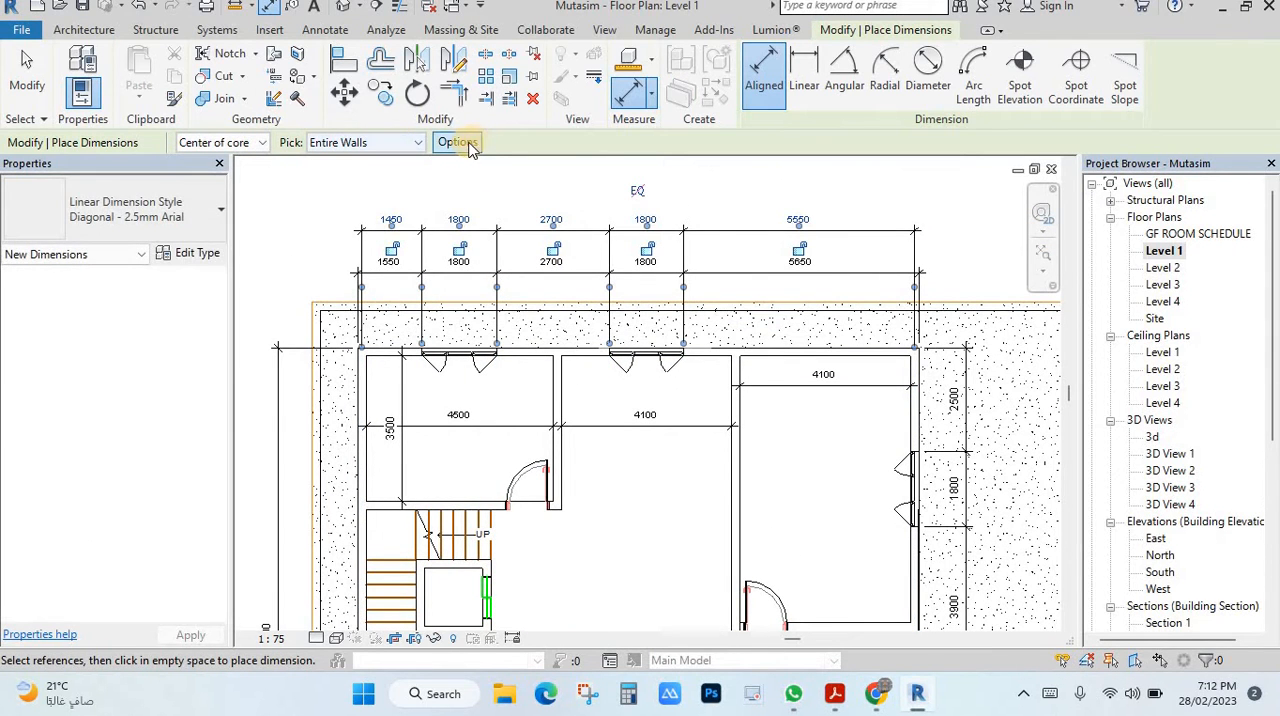
left_click(456, 142)
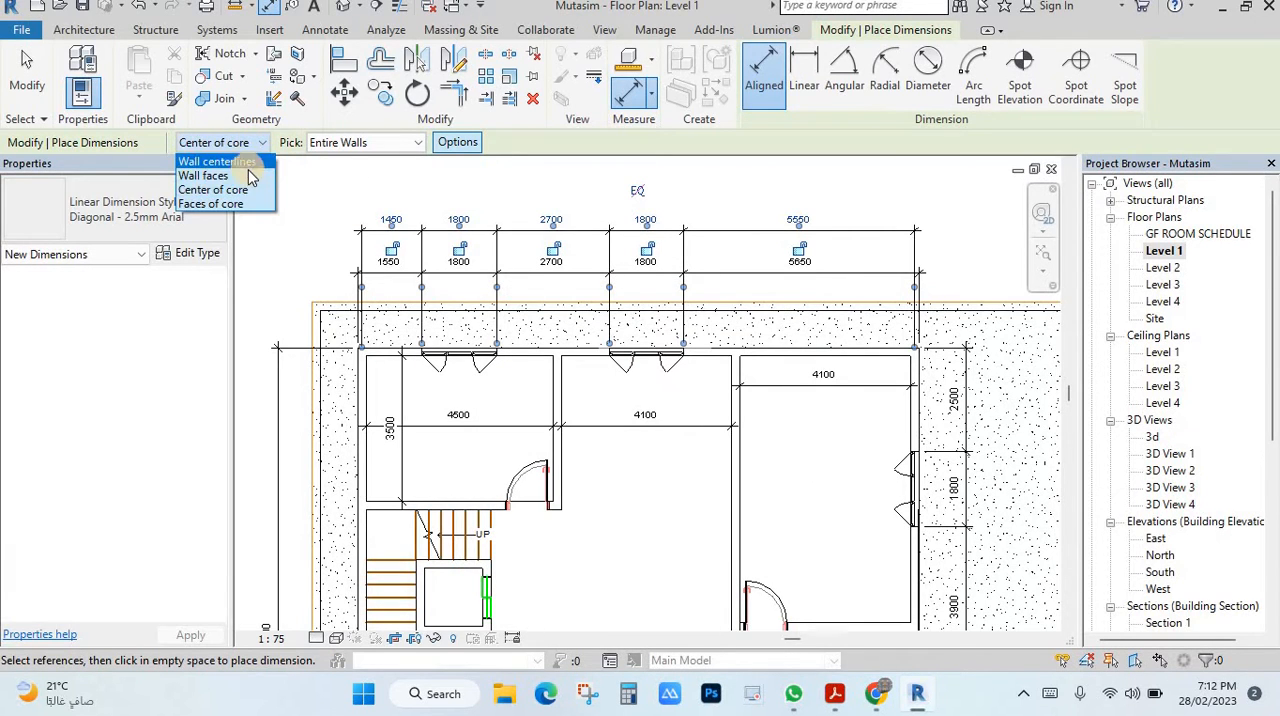
left_click(204, 176)
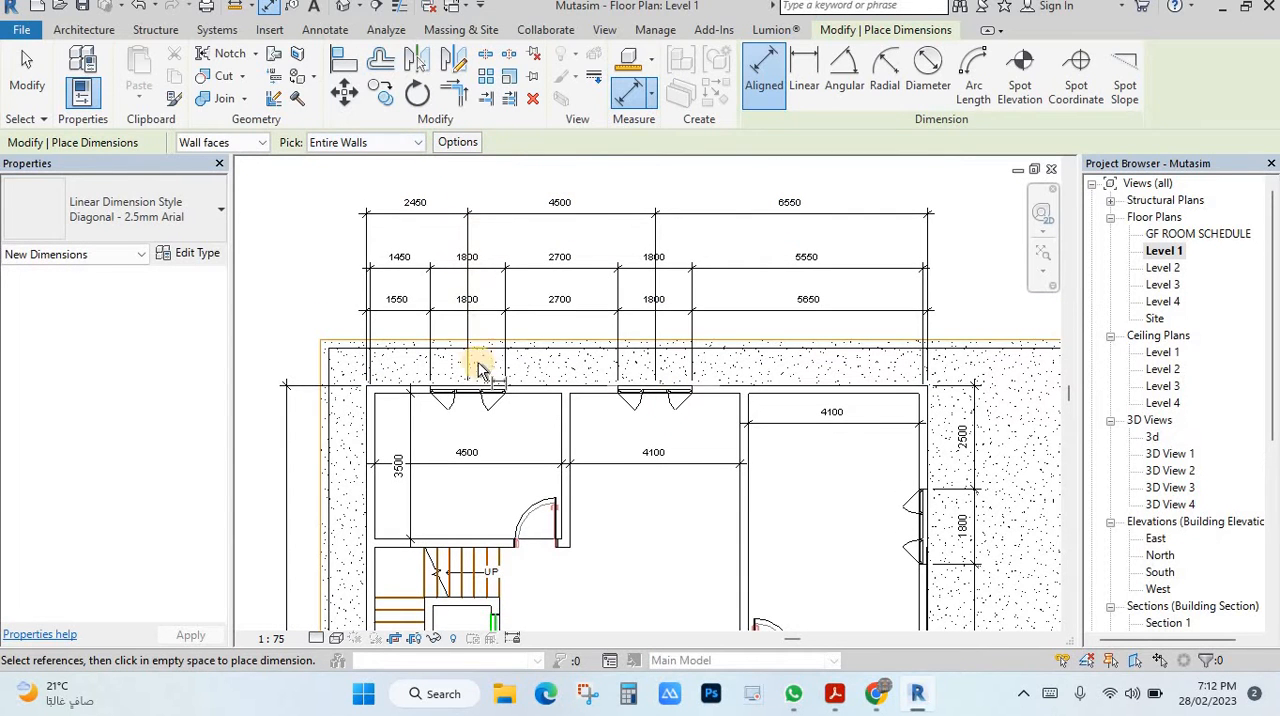
mouse_move(438, 392)
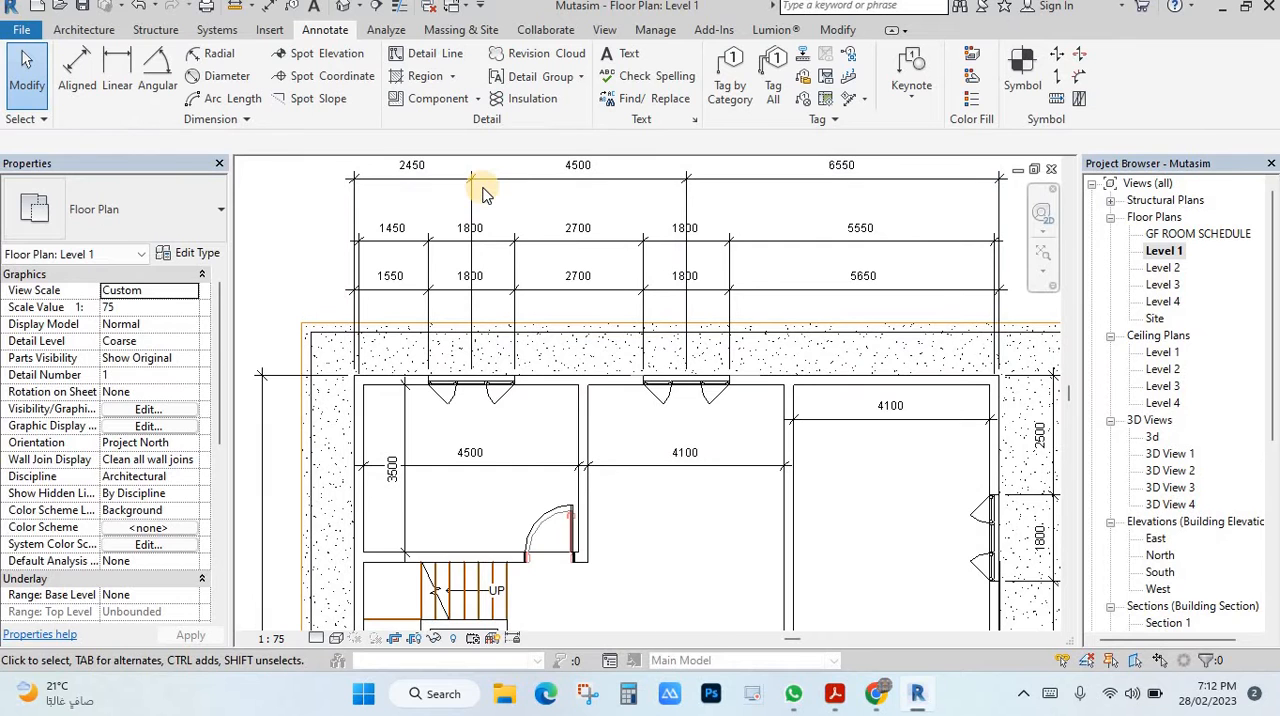
mouse_move(508, 196)
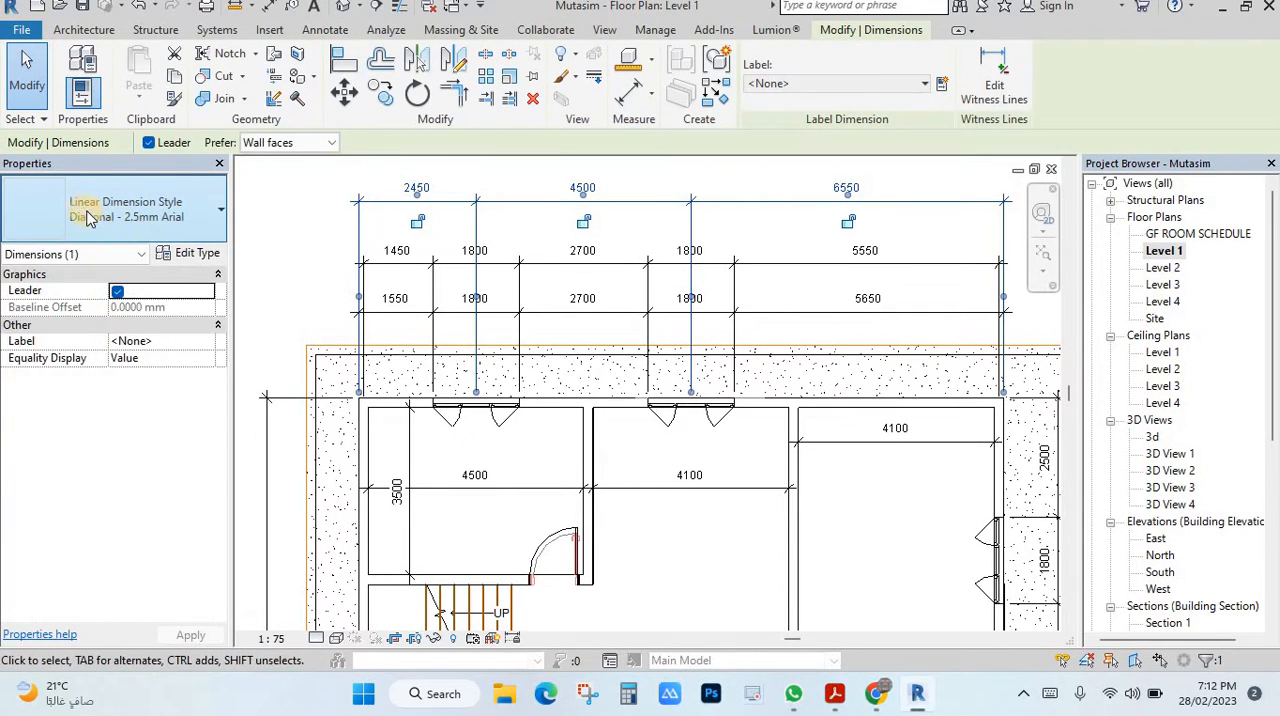
mouse_move(150, 218)
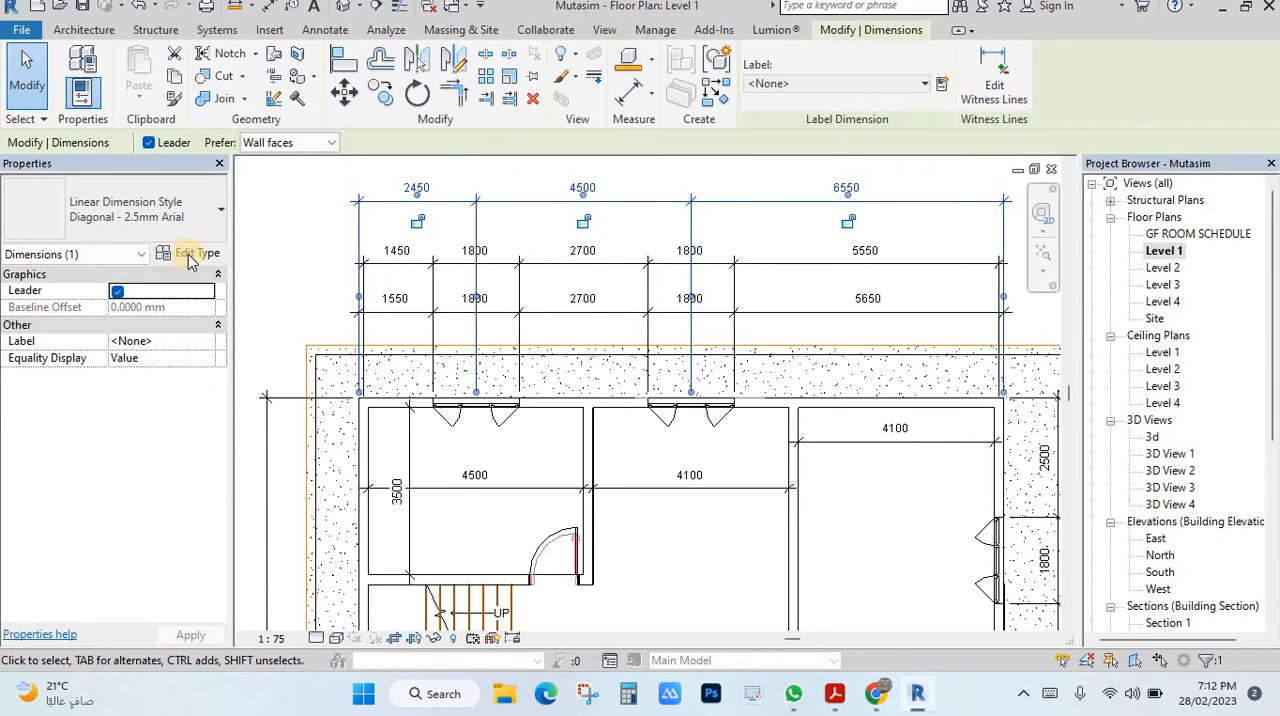
Step: Open Type Properties of the selected Diagonal - 2.5mm Arial dimension to duplicate it
left_click(196, 252)
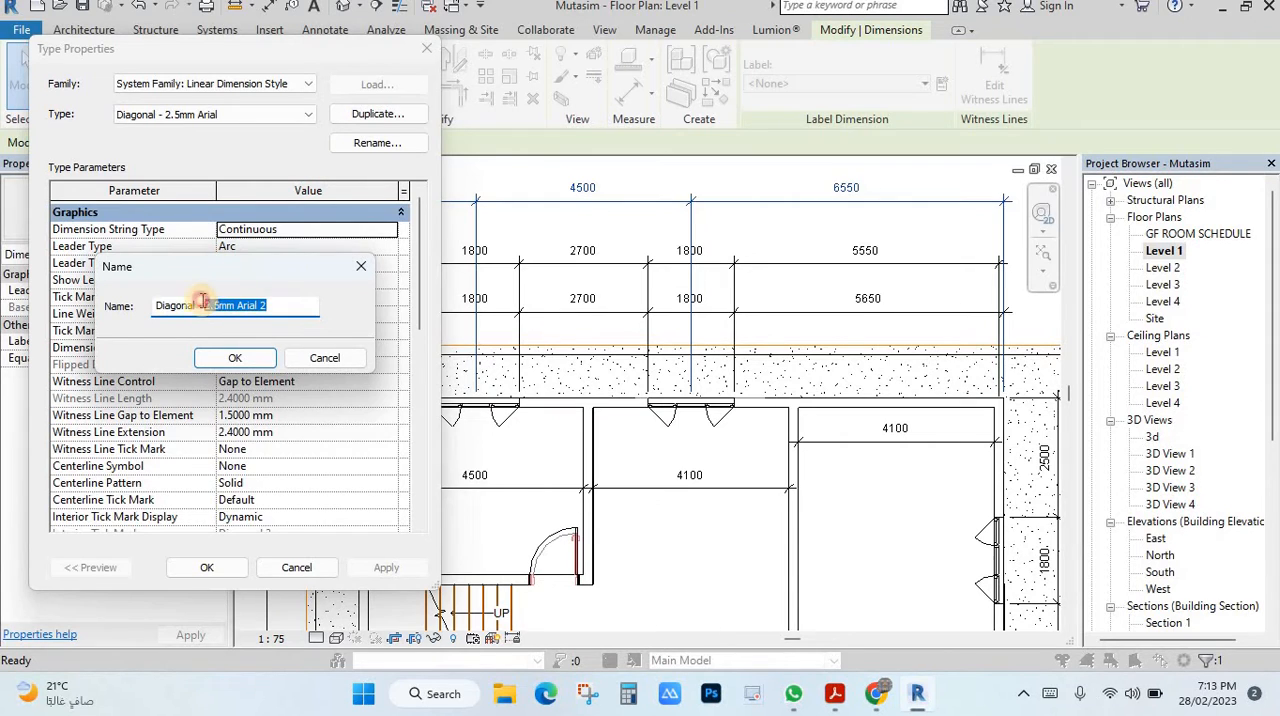
Step: Name the duplicated dimension type 'My dim sty' and confirm
triple_click(236, 304)
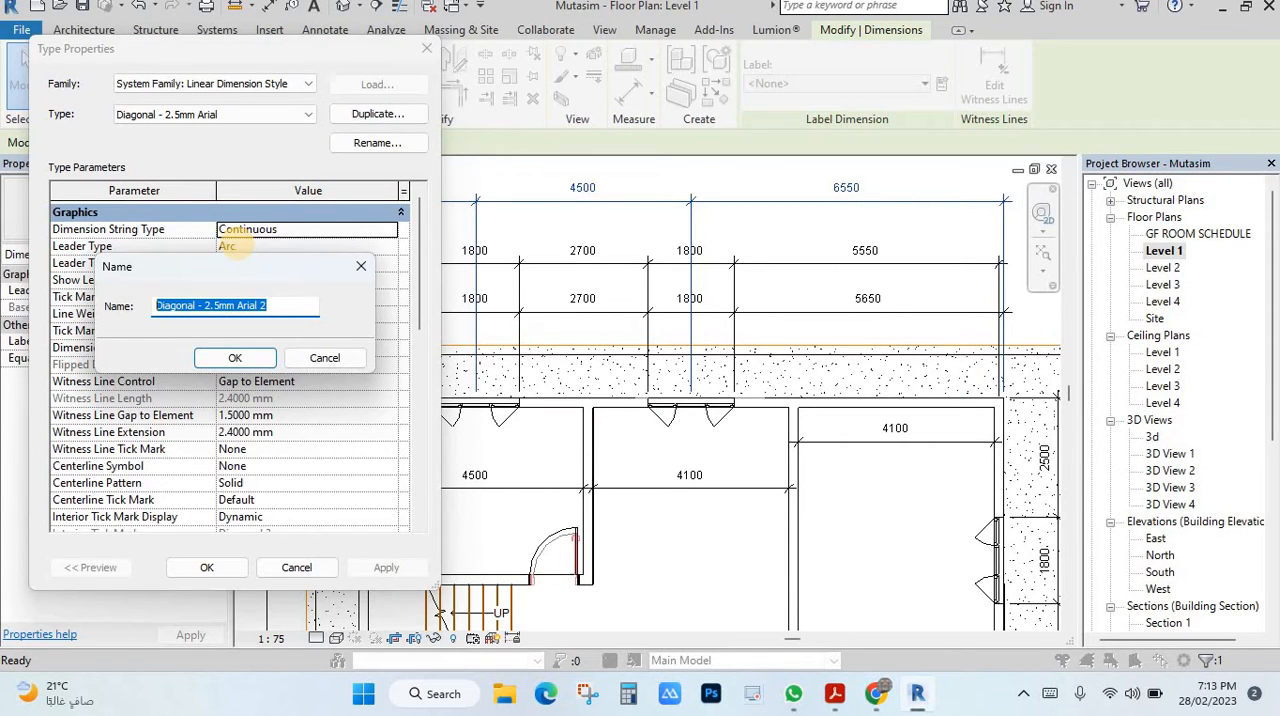
type("My dim")
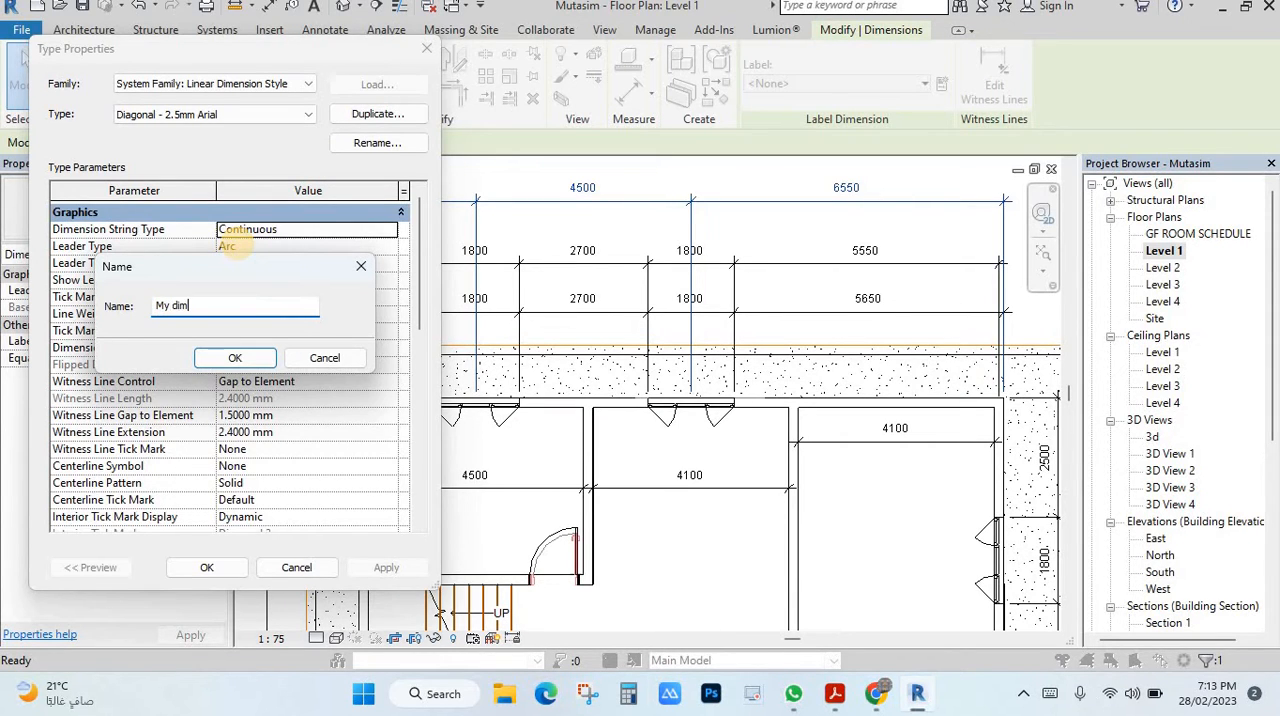
type("sty")
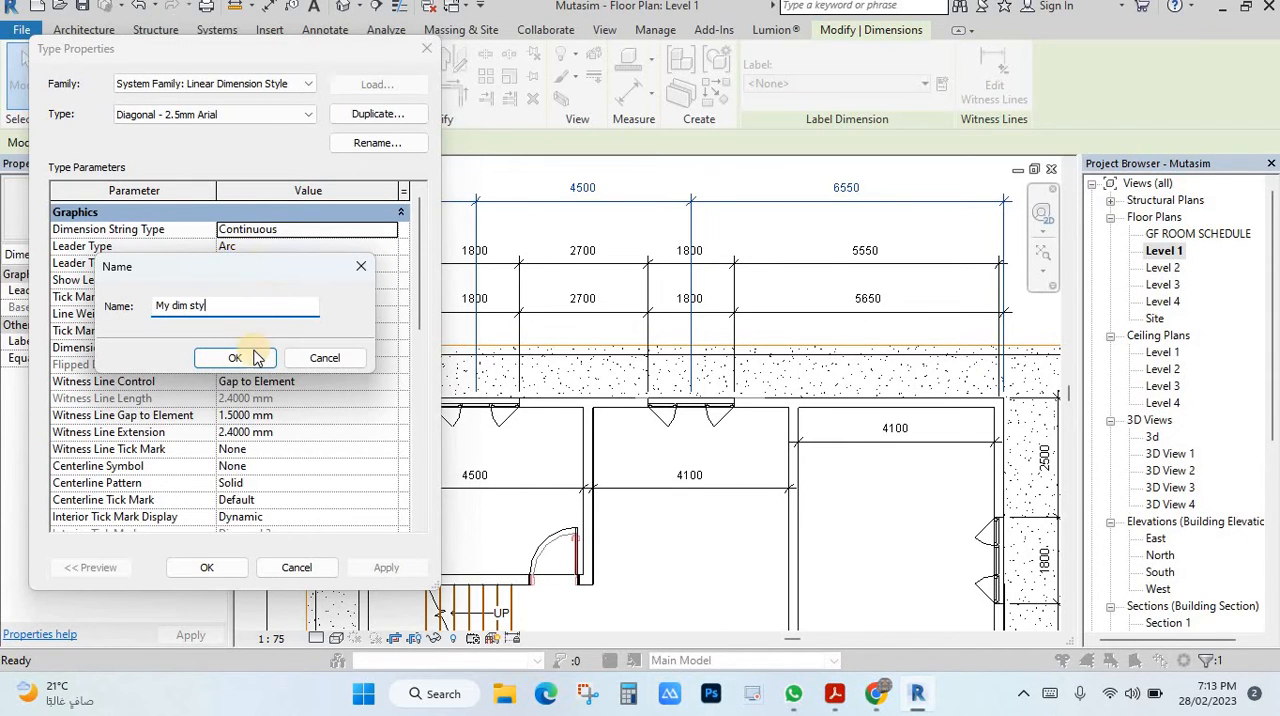
left_click(236, 358)
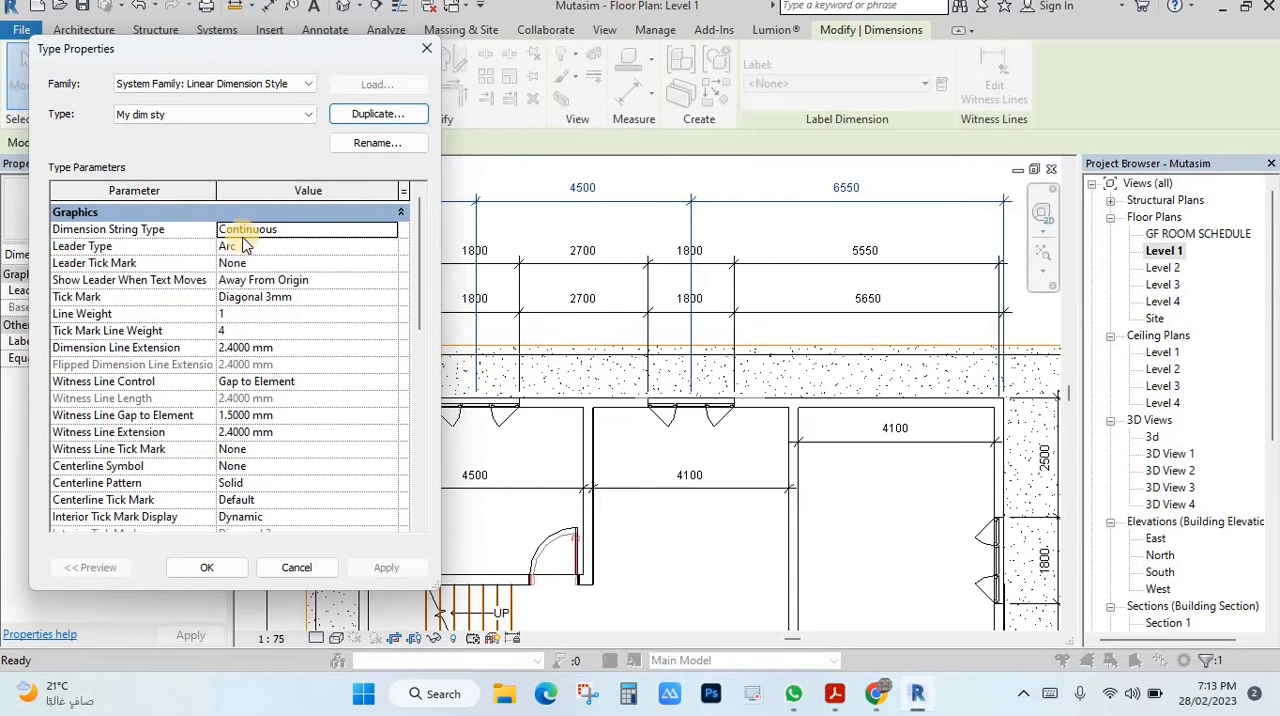
Step: Set My dim sty text to bold with Text Size 5 mm
scroll("down", 3)
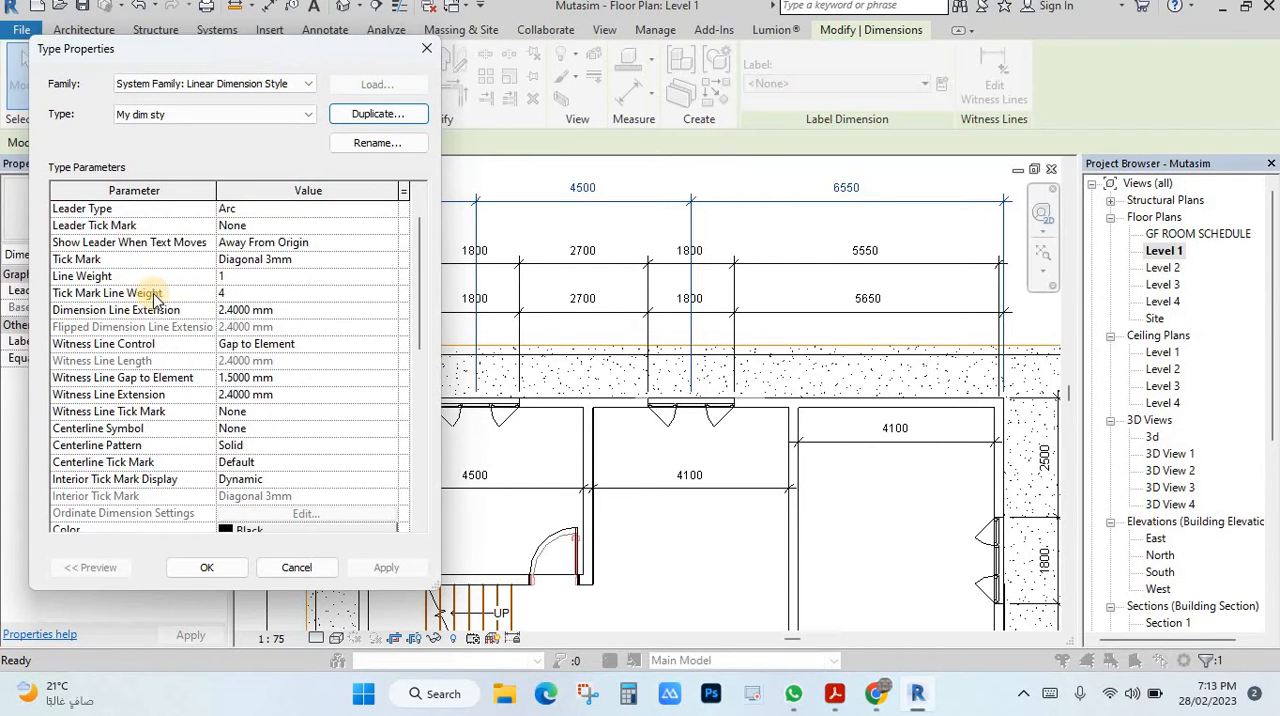
mouse_move(280, 300)
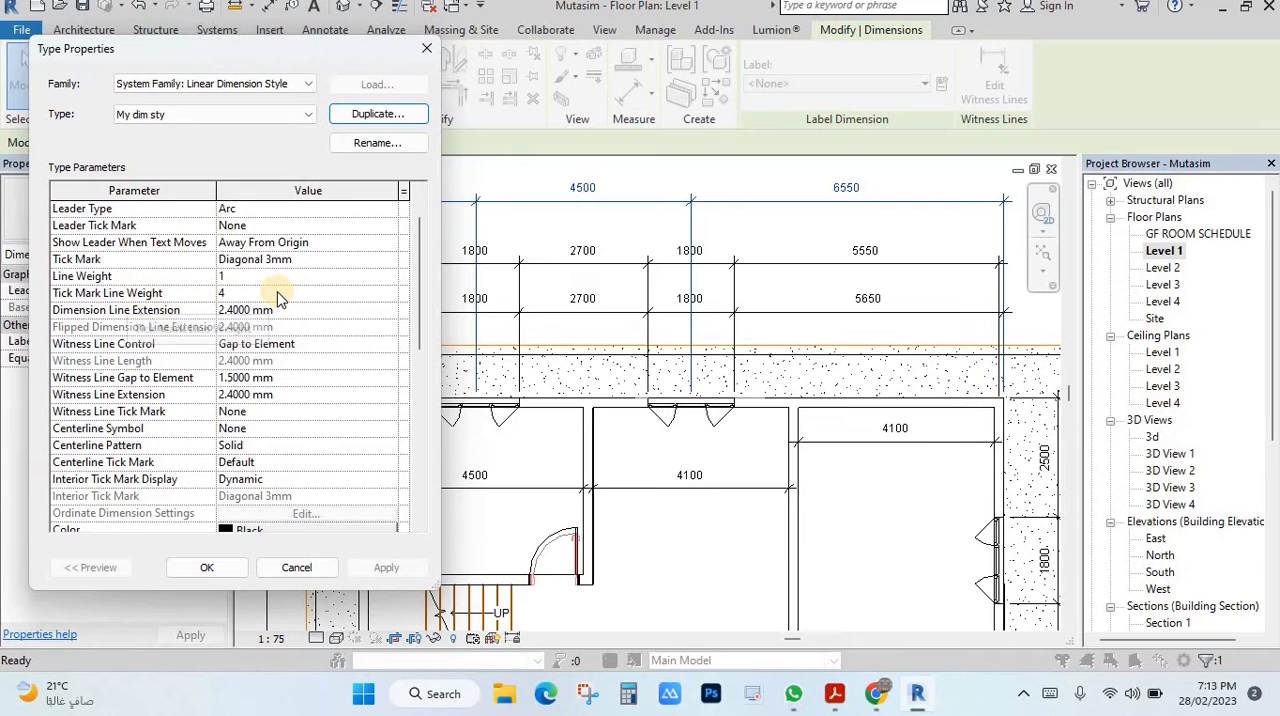
scroll("down", 3)
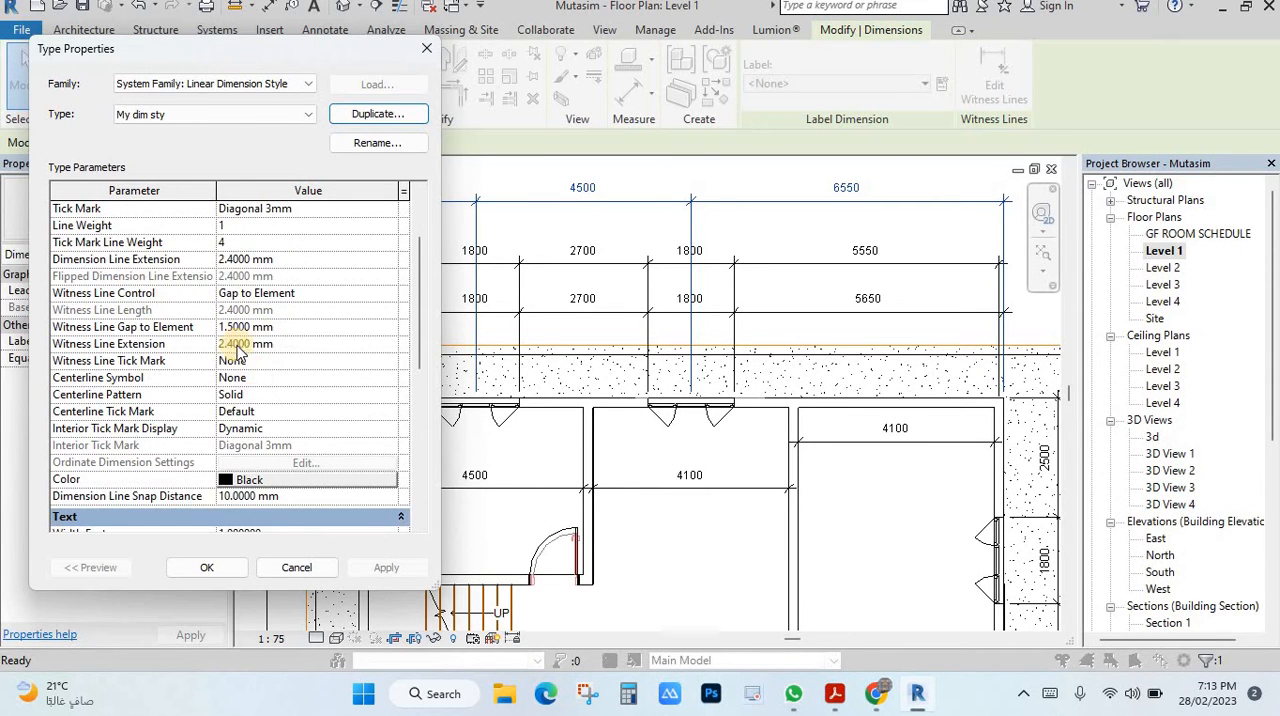
scroll("down", 3)
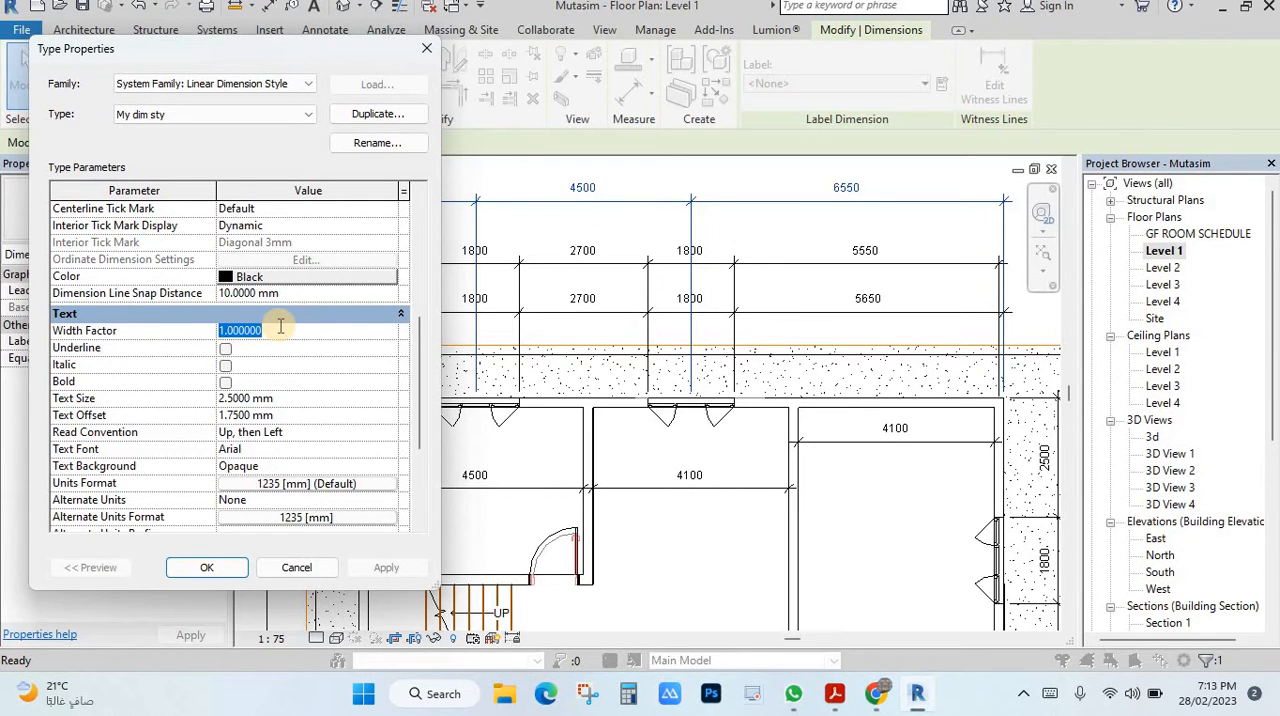
type("2")
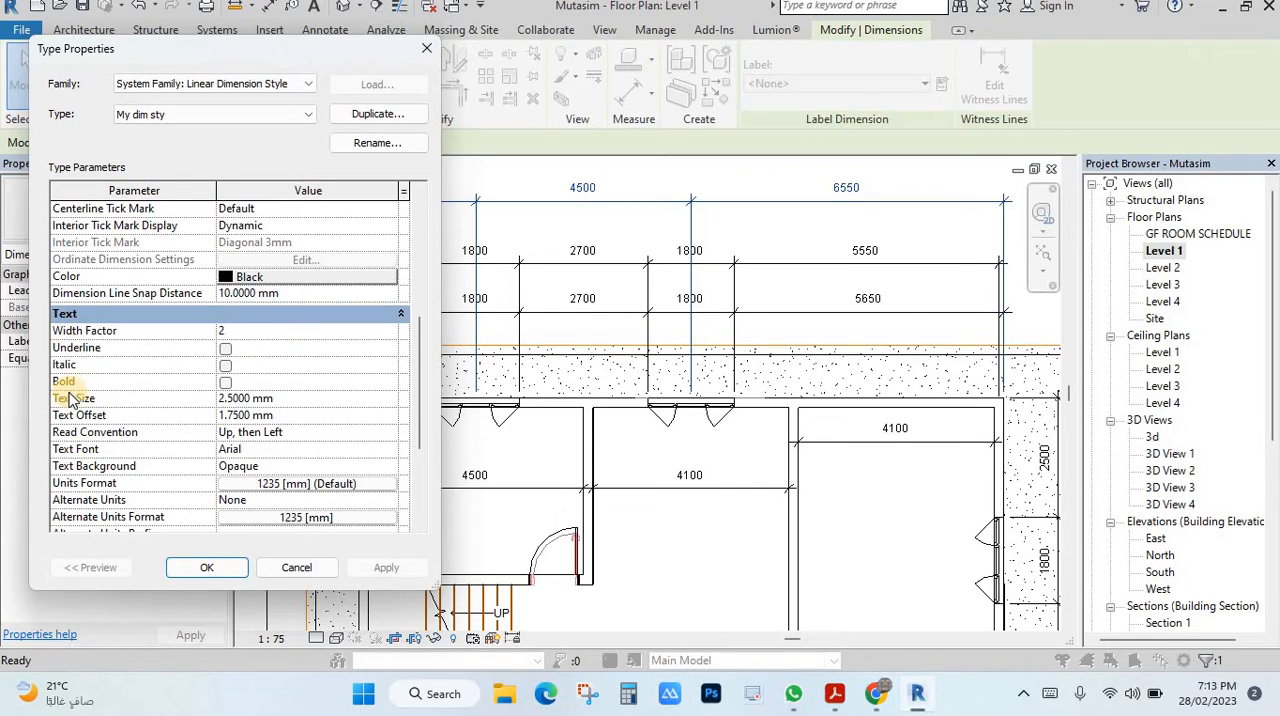
left_click(226, 380)
type("1")
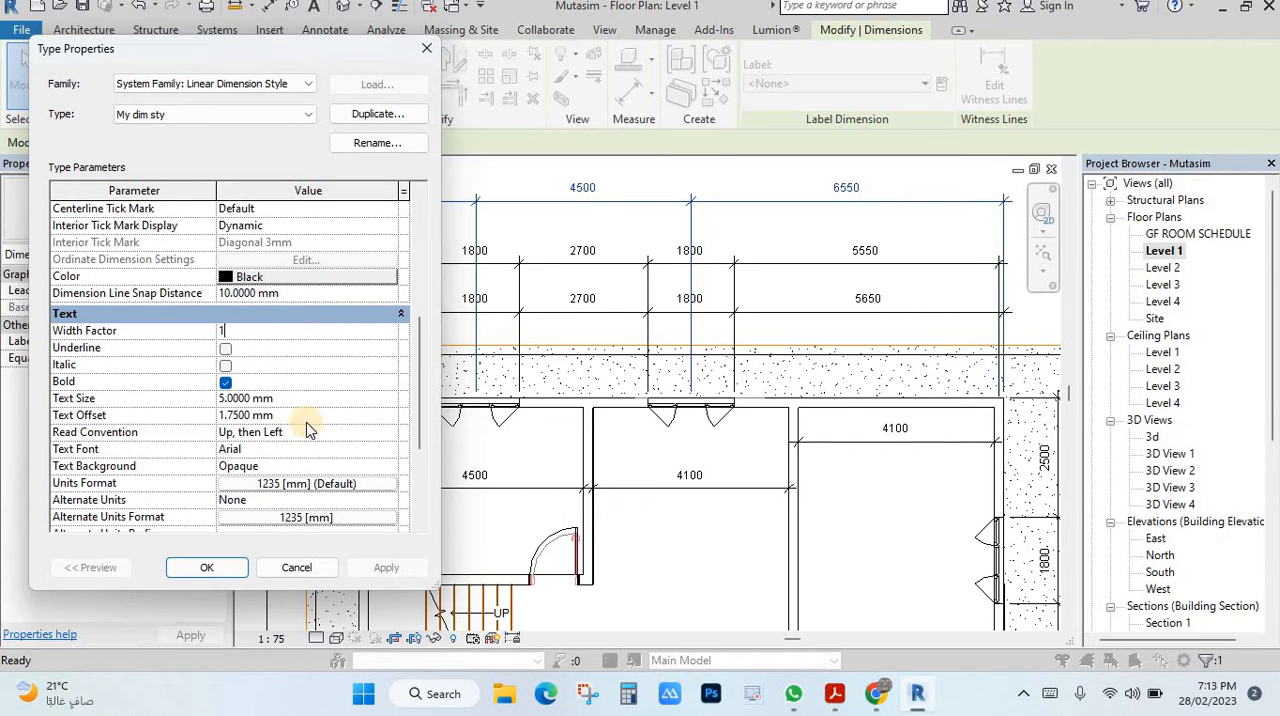
scroll("down", 3)
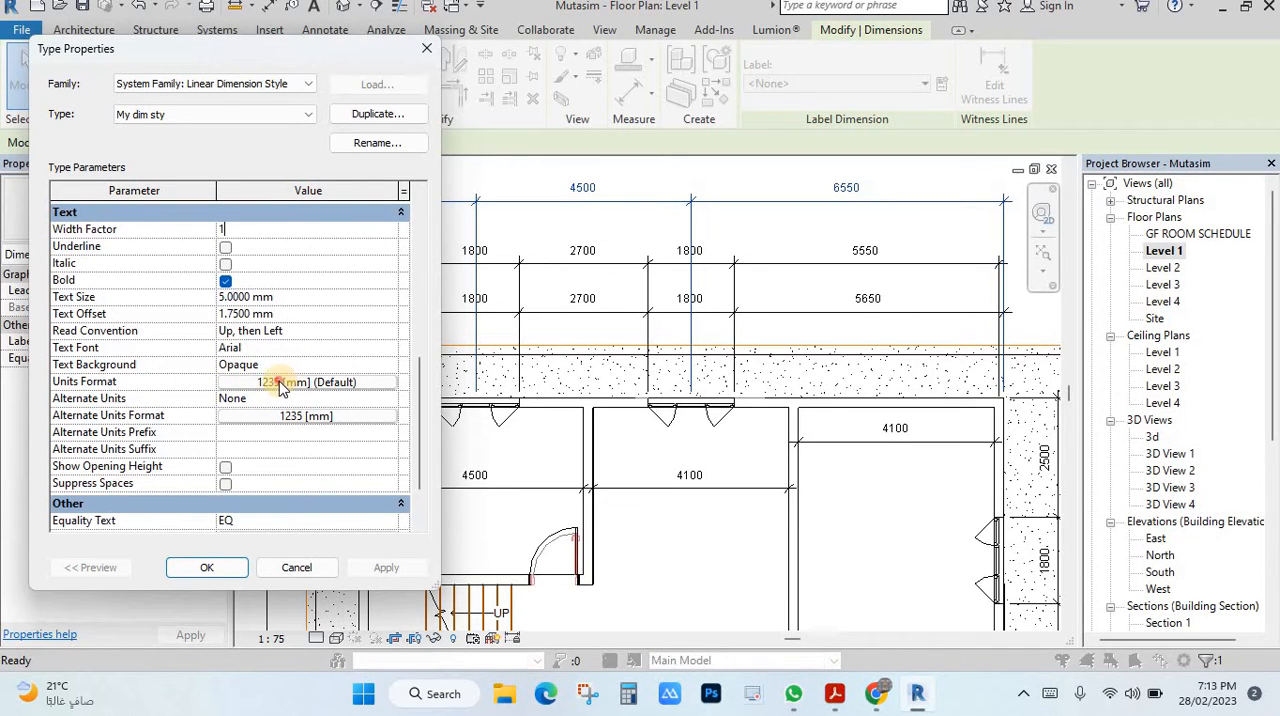
Step: Override project units so My dim sty dimensions display in Meters
left_click(280, 382)
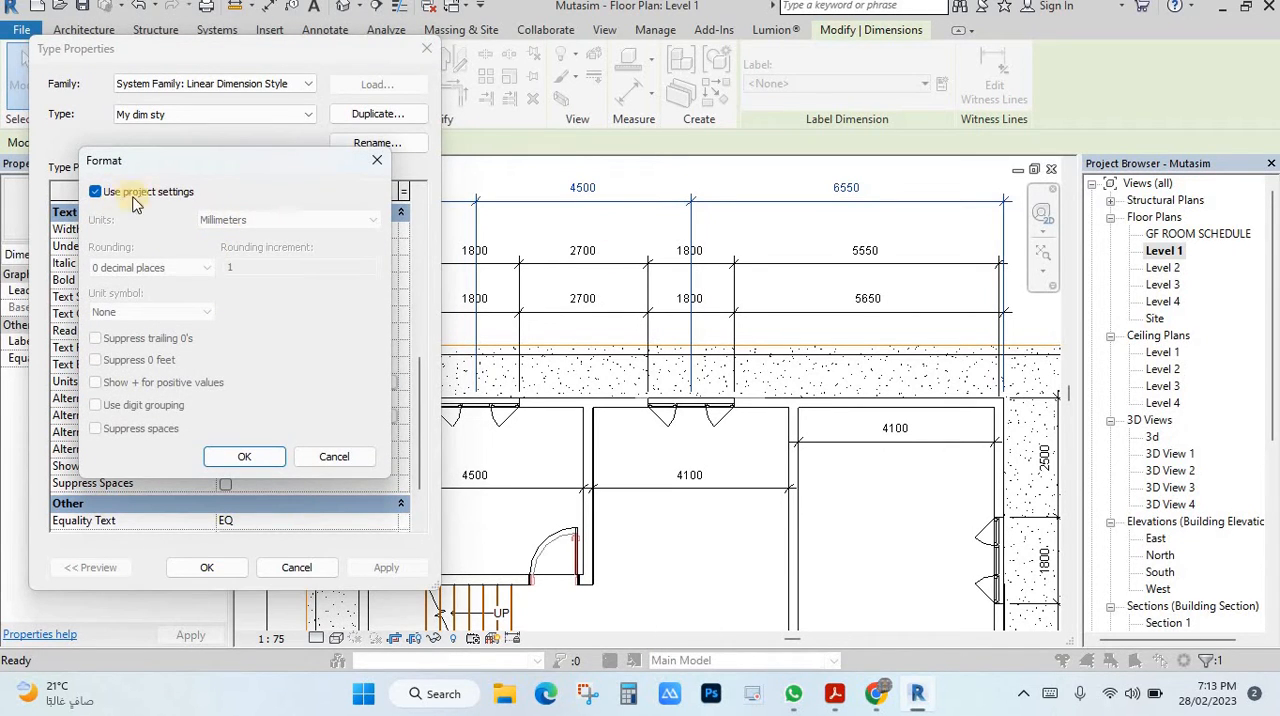
mouse_move(176, 192)
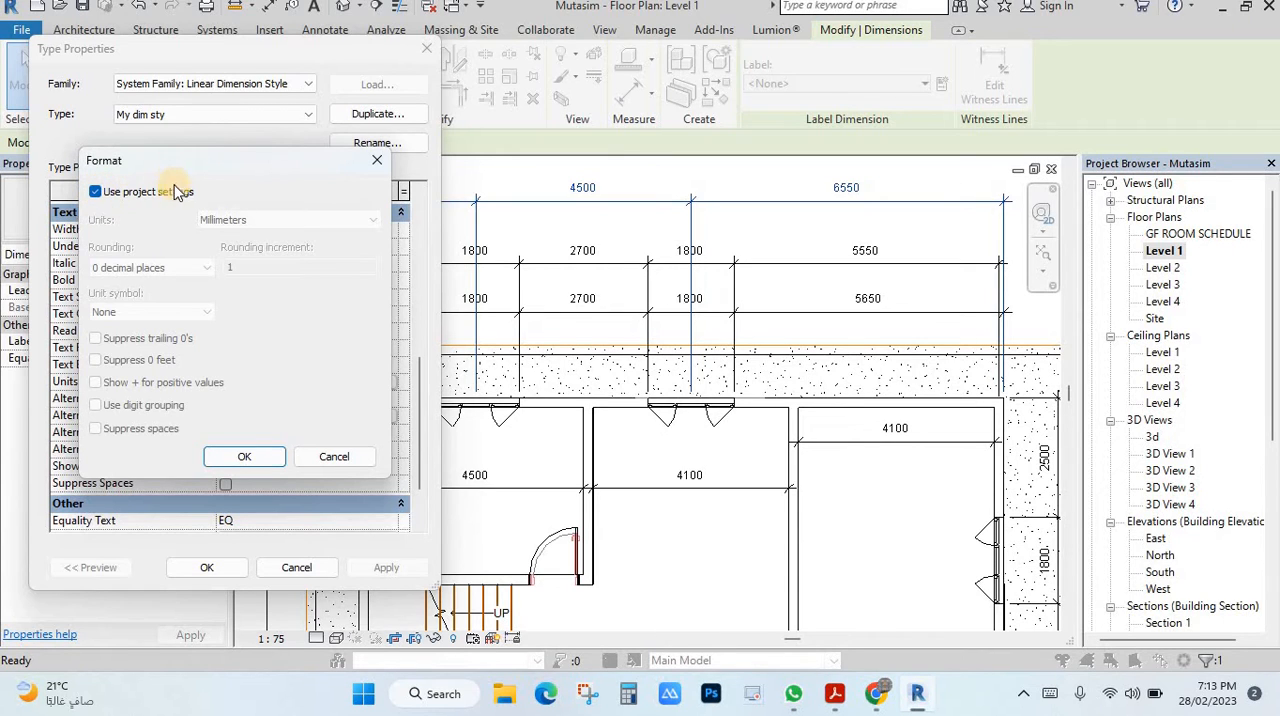
left_click(96, 192)
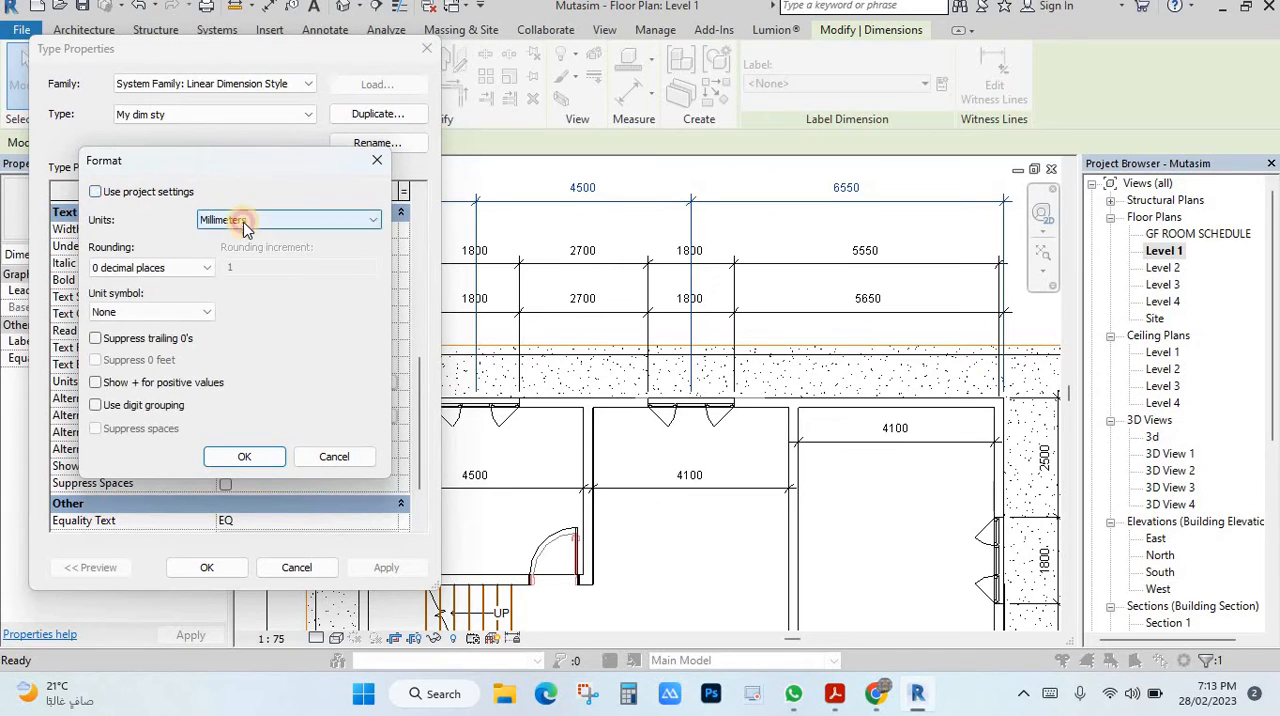
left_click(288, 220)
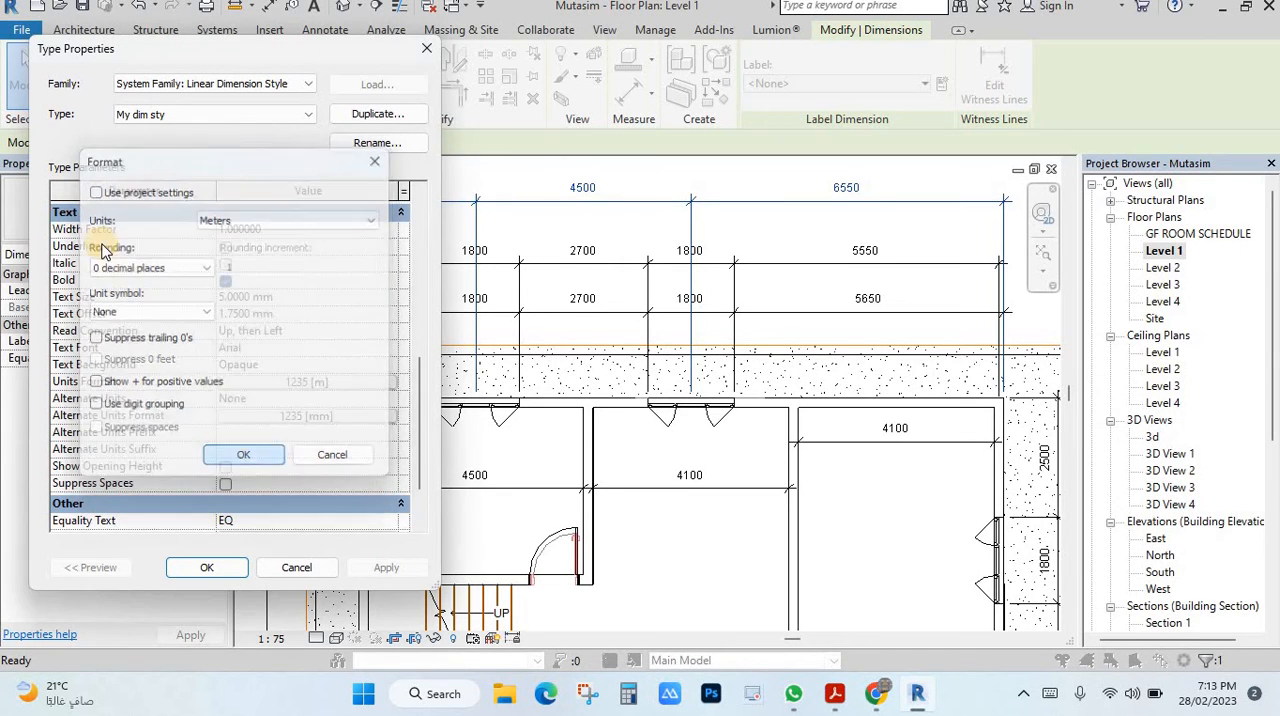
left_click(244, 454)
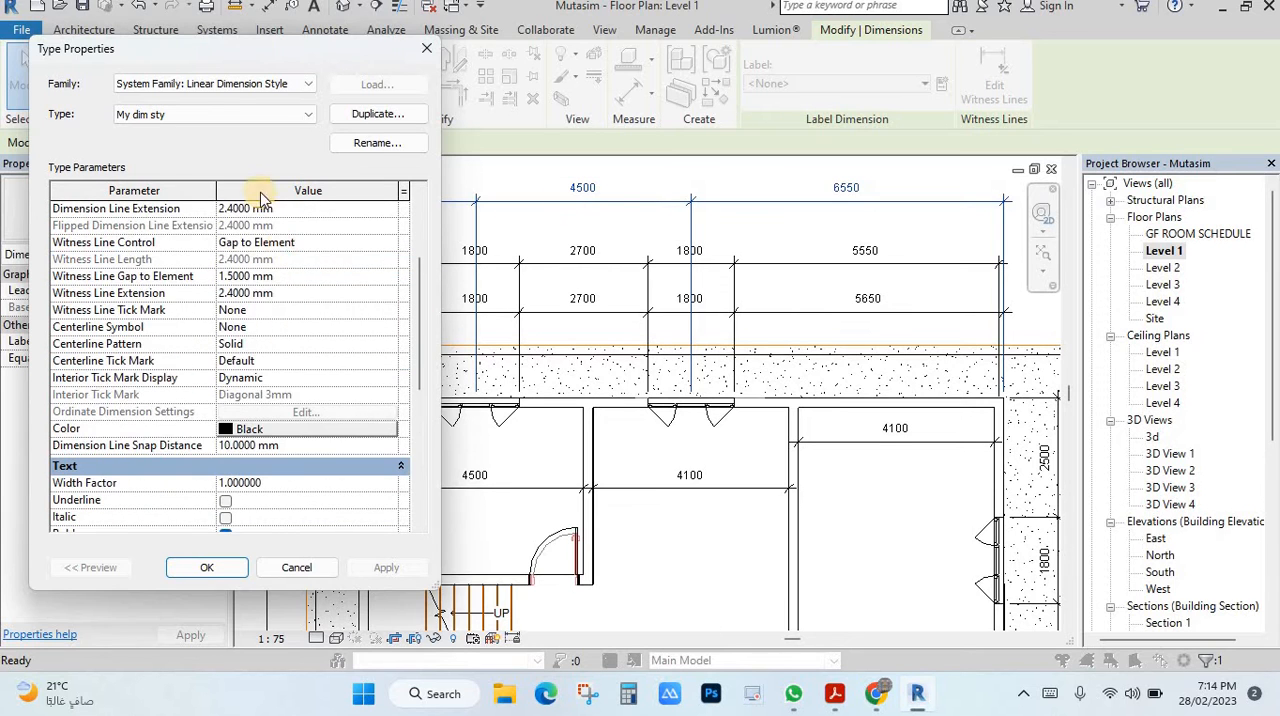
mouse_move(148, 248)
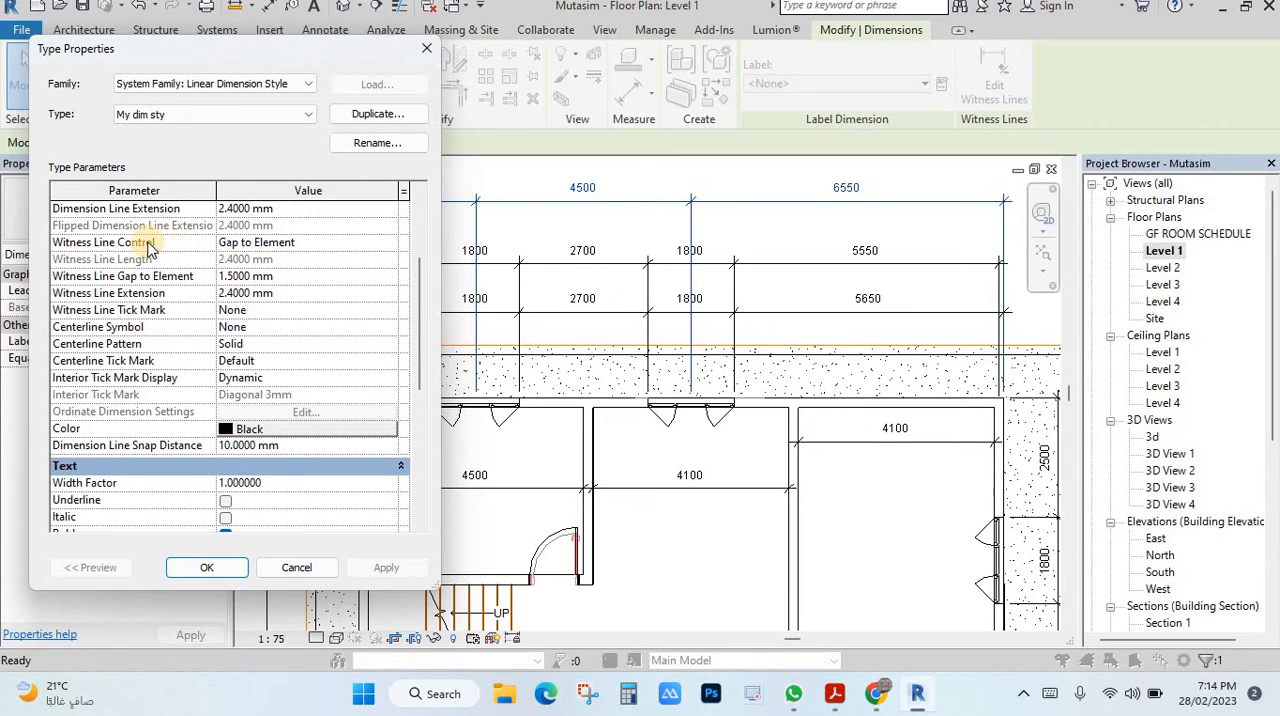
left_click(206, 568)
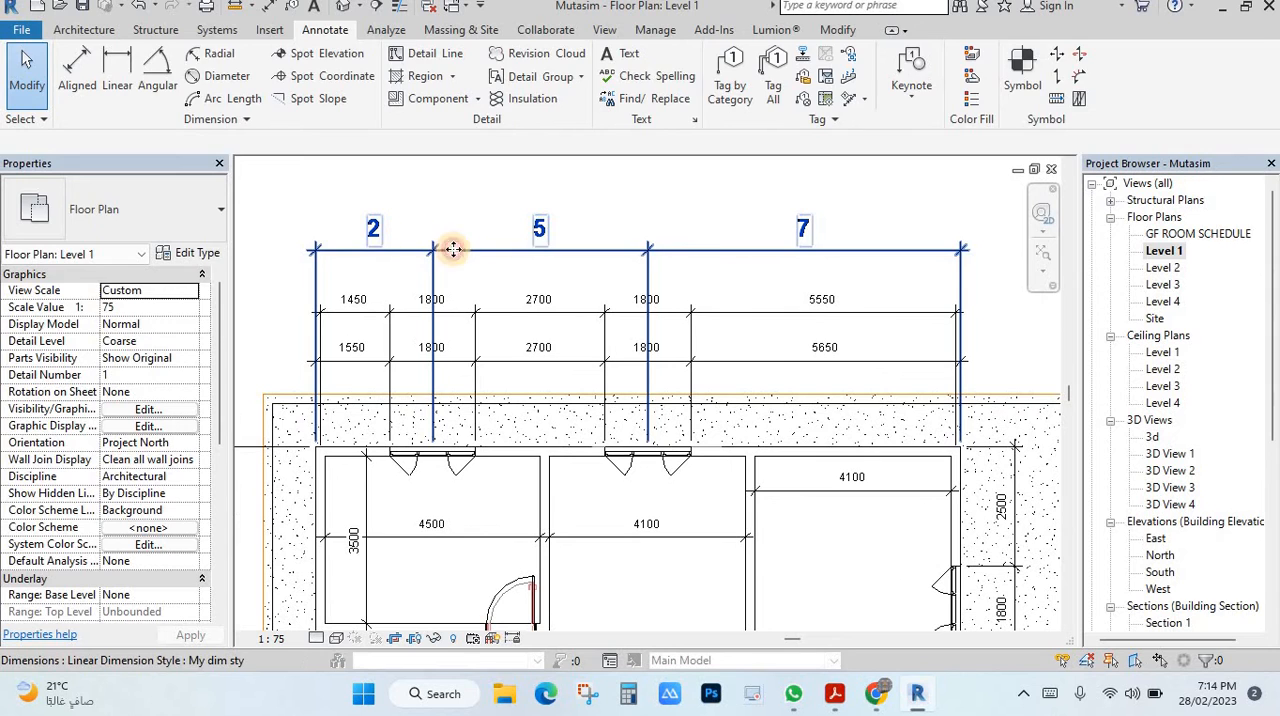
Step: Select a wall dimension string and view the Diagonal - 2.5mm Arial type's text parameters
left_click(452, 248)
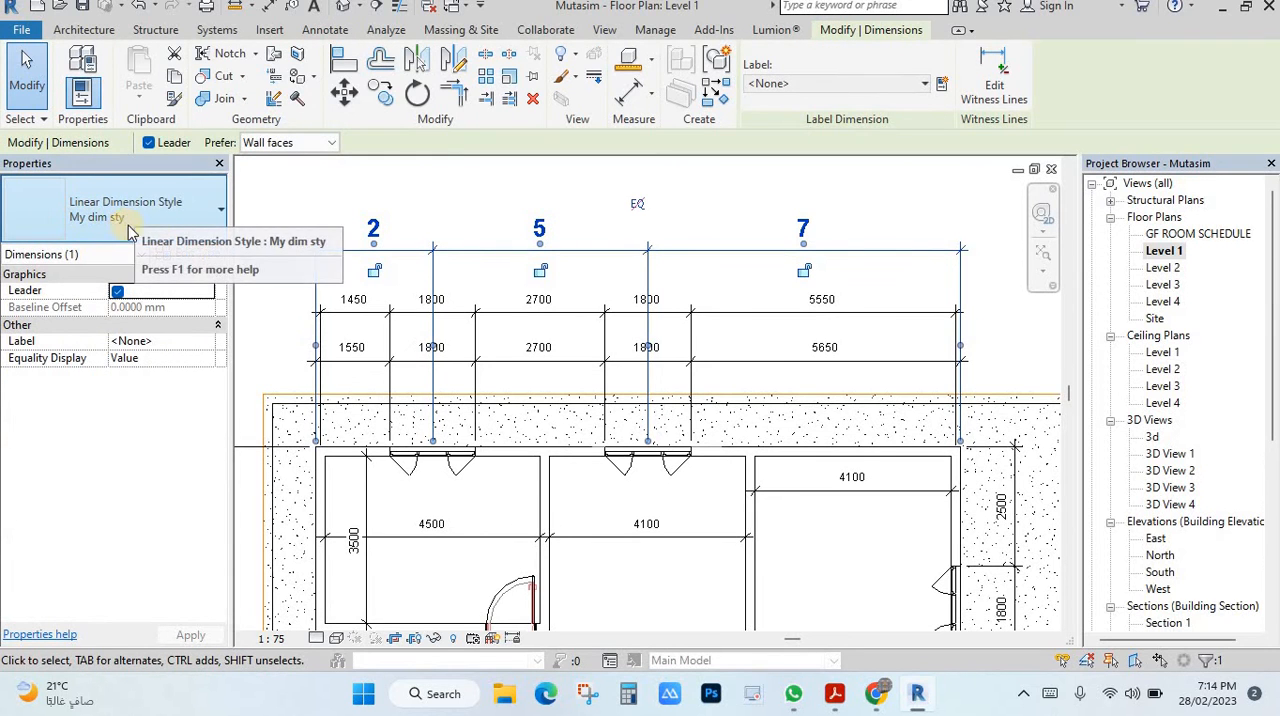
left_click(124, 210)
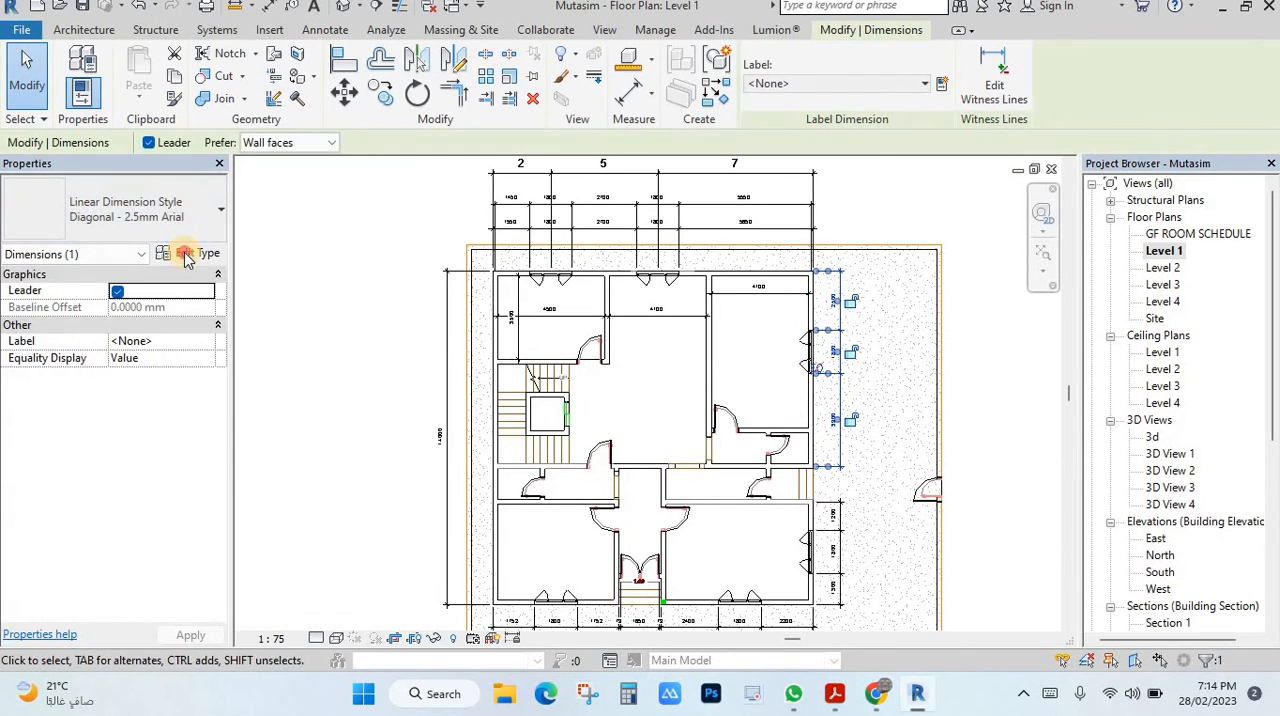
left_click(184, 252)
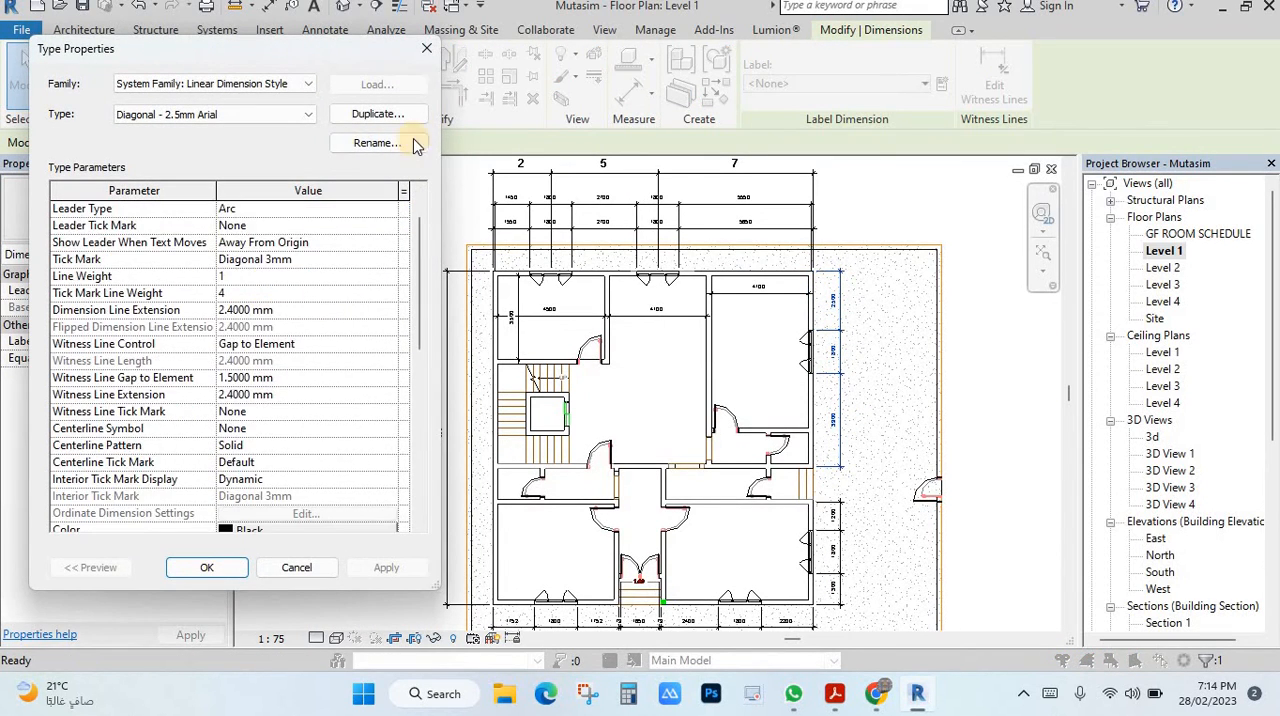
scroll("down", 3)
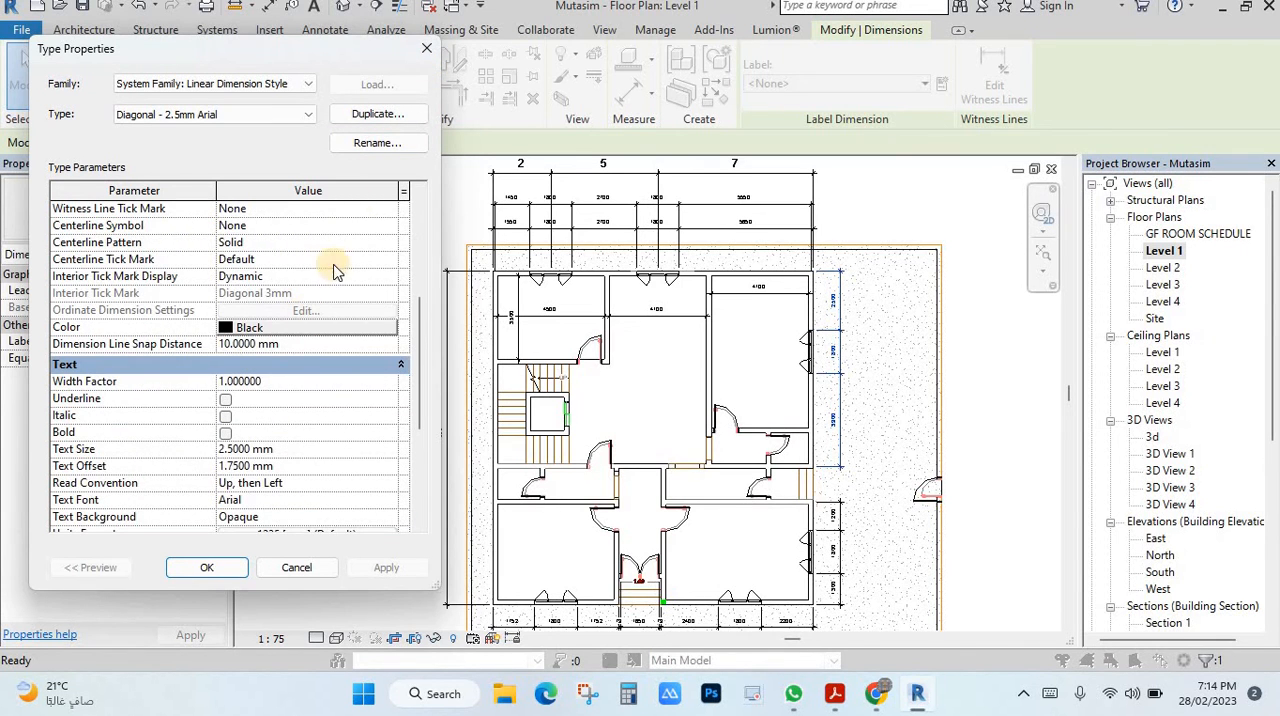